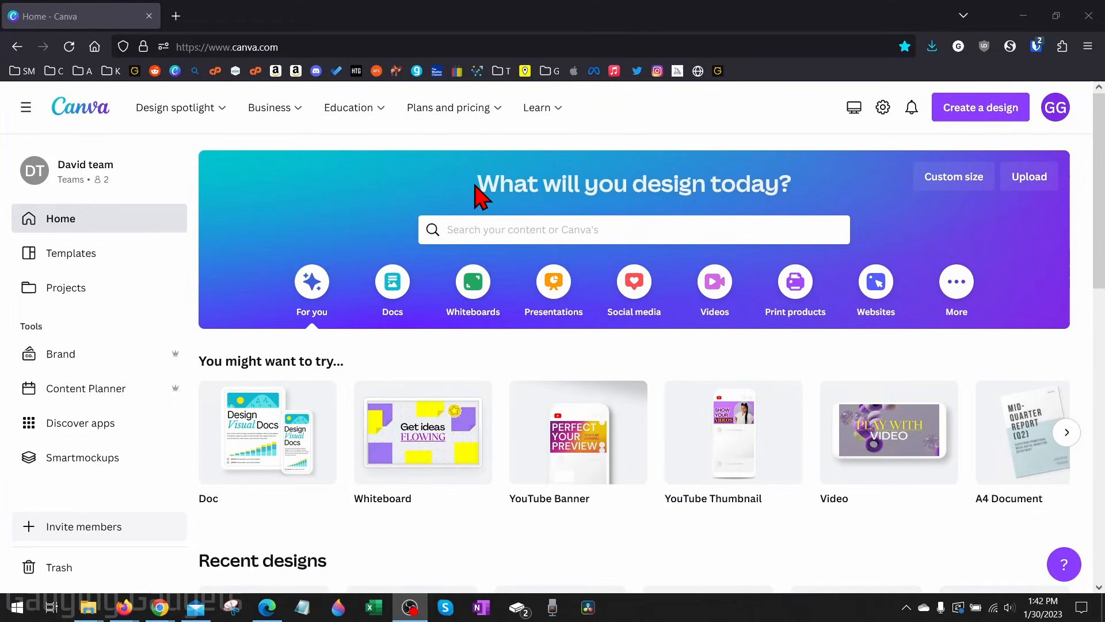
{"action": "mouse_move", "coordinate": [505, 177]}
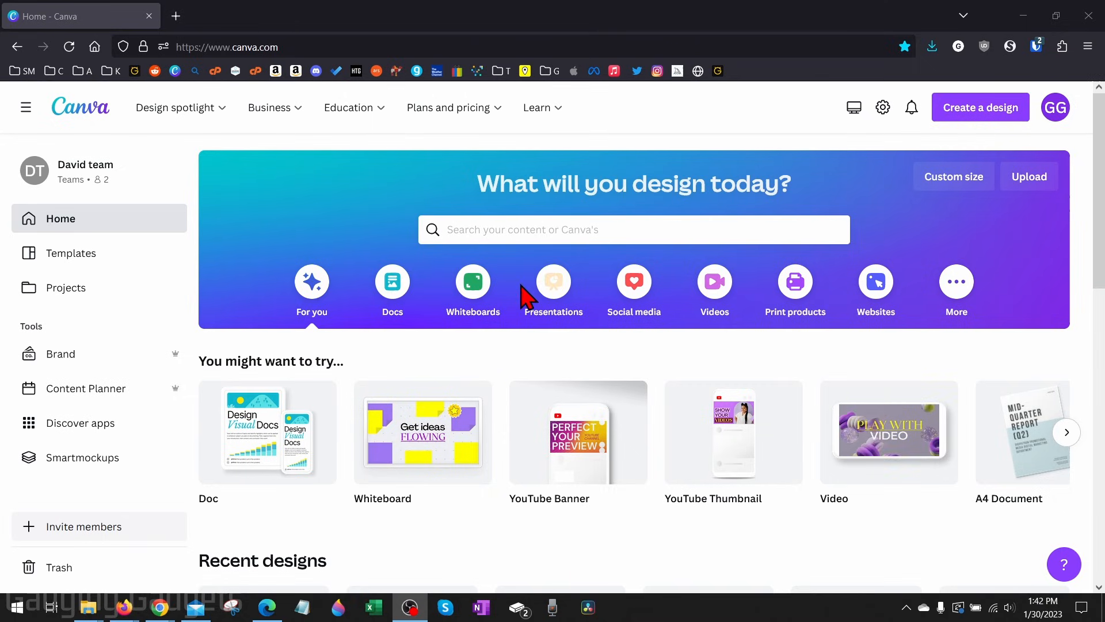
{"action": "mouse_move", "coordinate": [525, 270]}
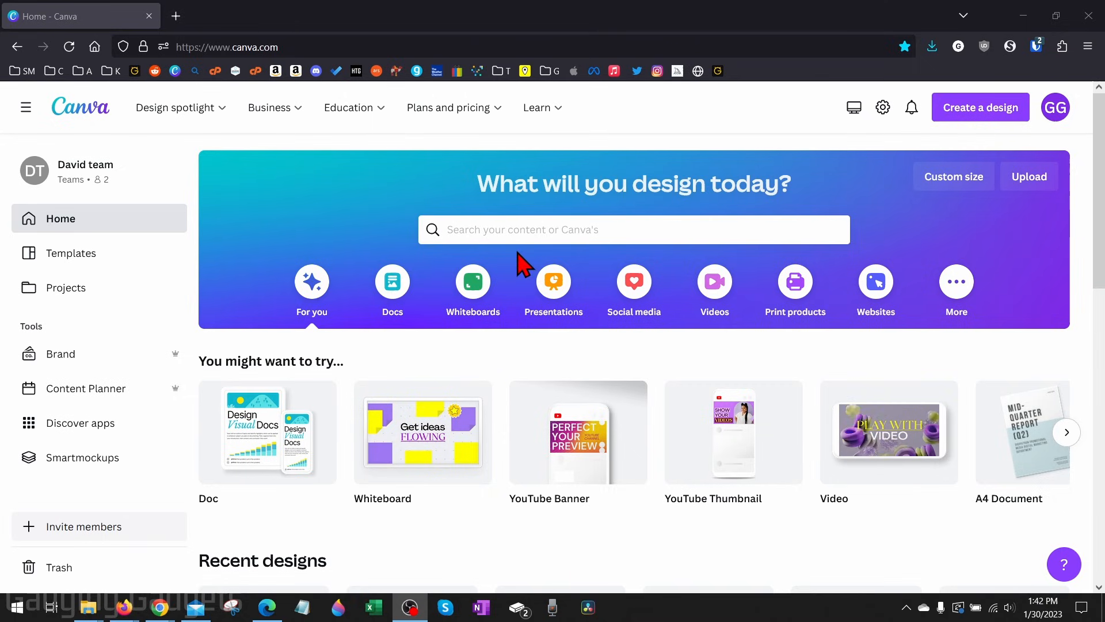
{"action": "mouse_move", "coordinate": [516, 273]}
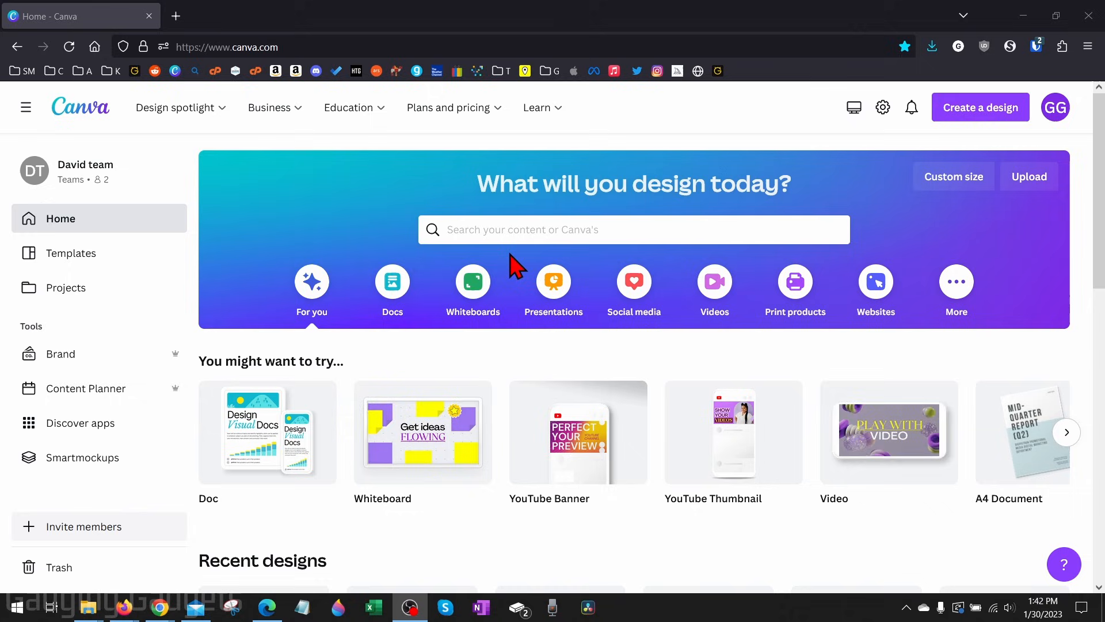
{"action": "mouse_move", "coordinate": [532, 205]}
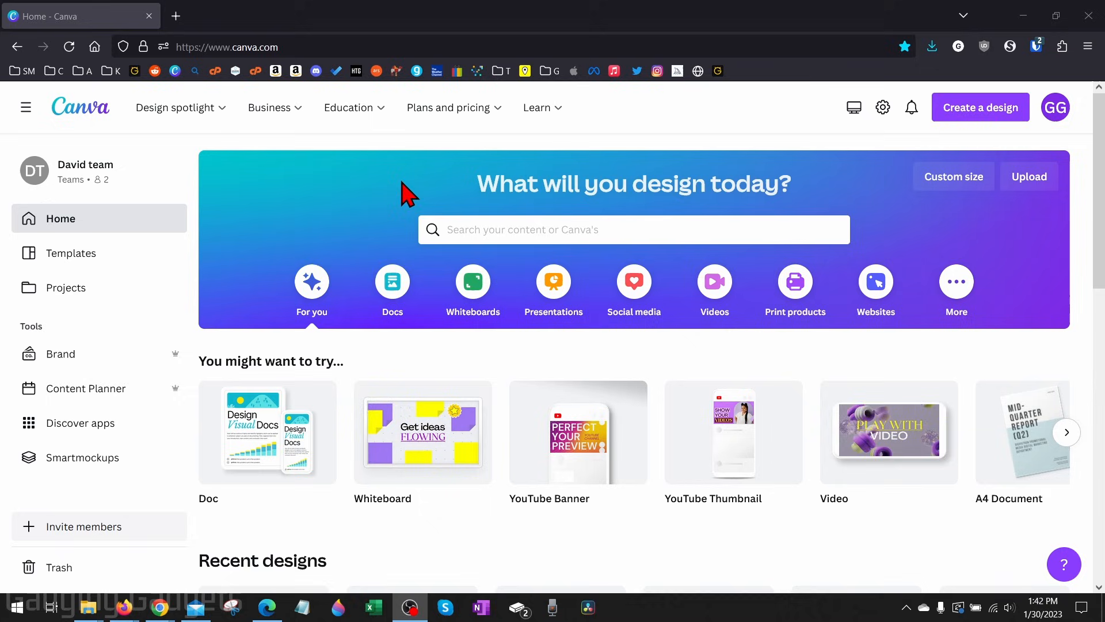
{"action": "mouse_move", "coordinate": [574, 223]}
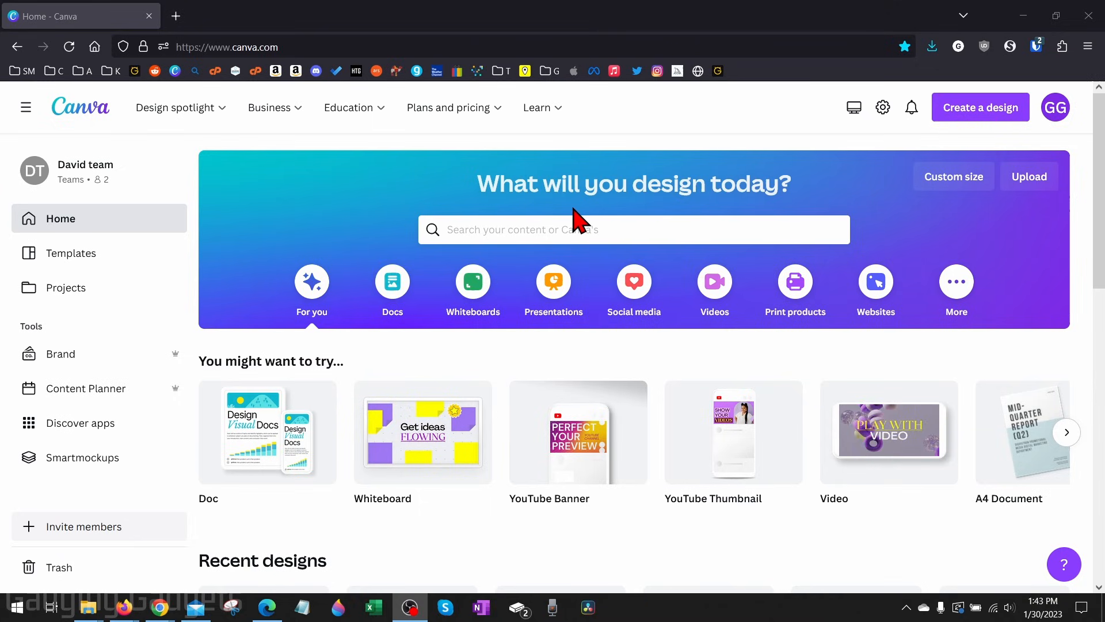
{"action": "mouse_move", "coordinate": [350, 292]}
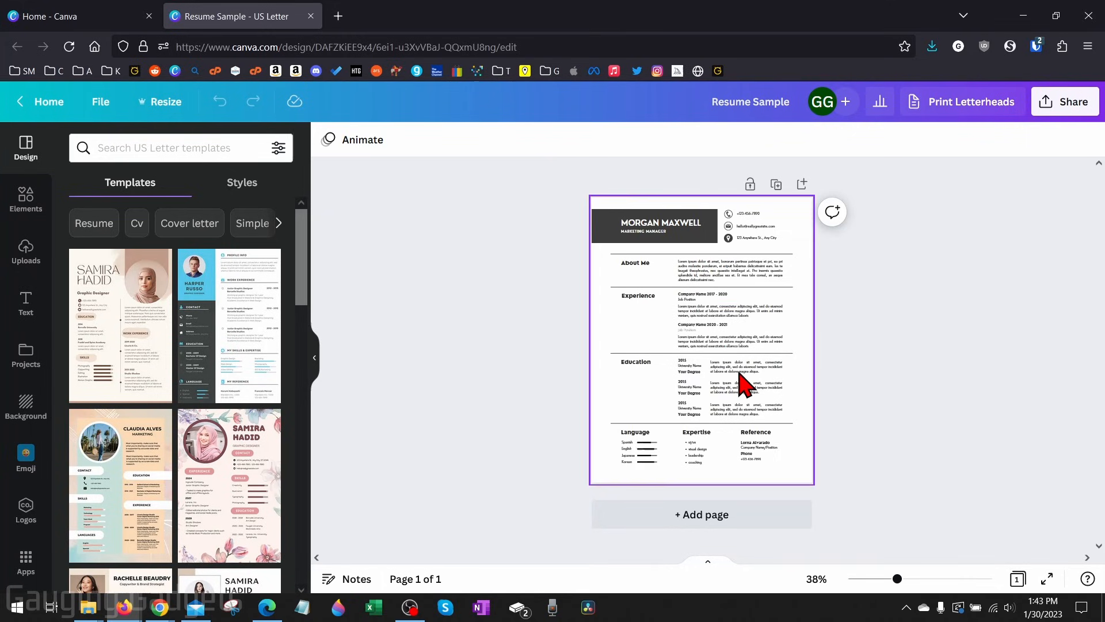
Select an Experience paragraph in the Resume Sample design and bring up Share
{"action": "left_click", "coordinate": [730, 311]}
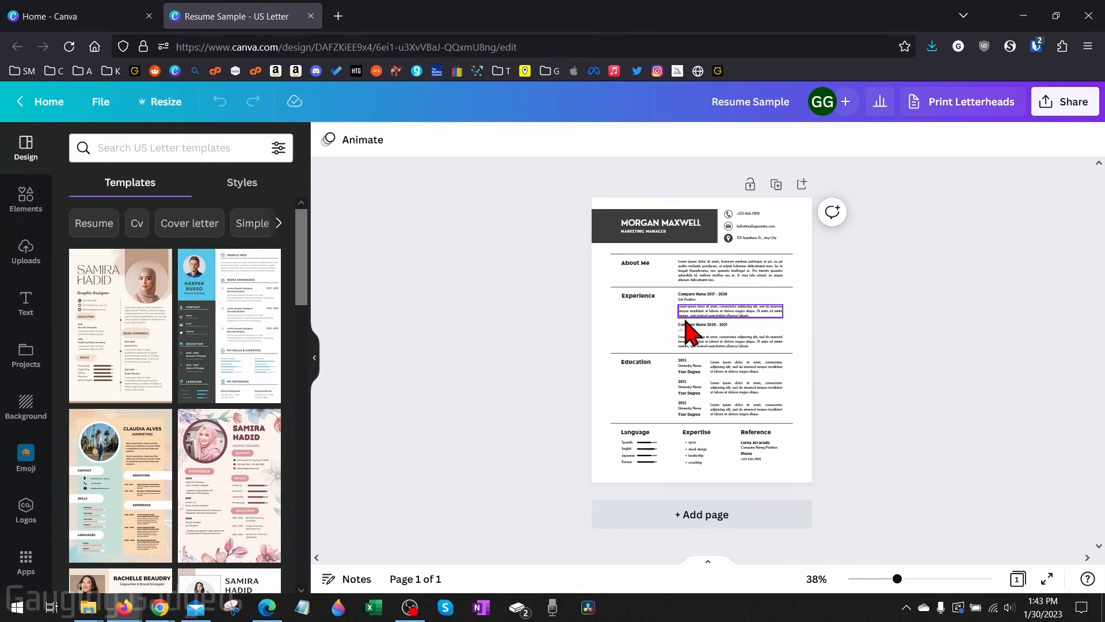
{"action": "left_click", "coordinate": [838, 322]}
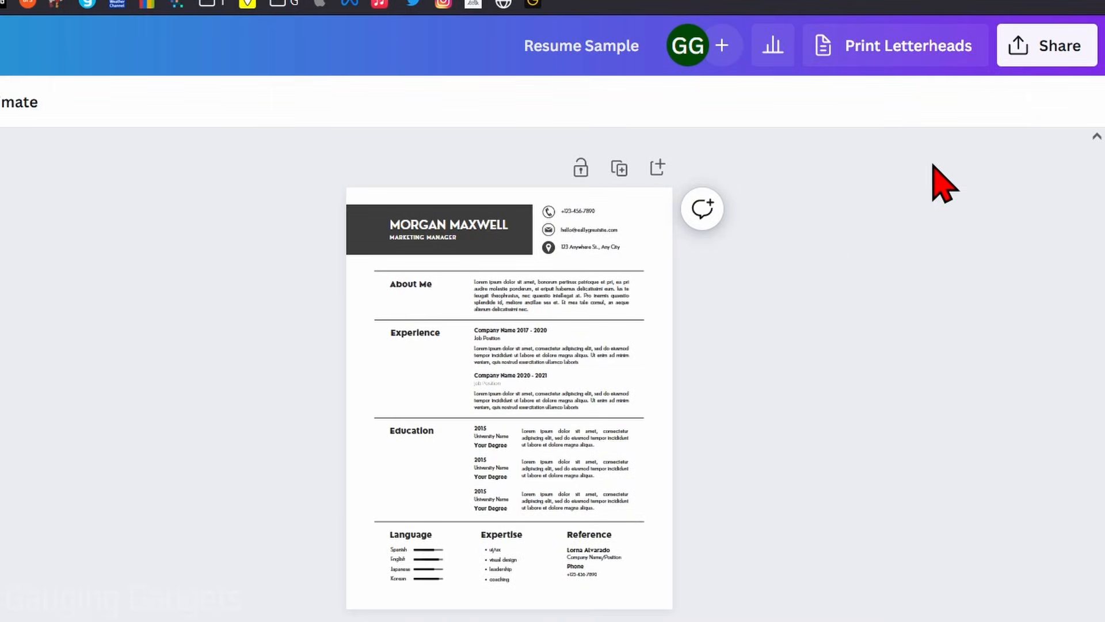
{"action": "left_click", "coordinate": [1047, 45]}
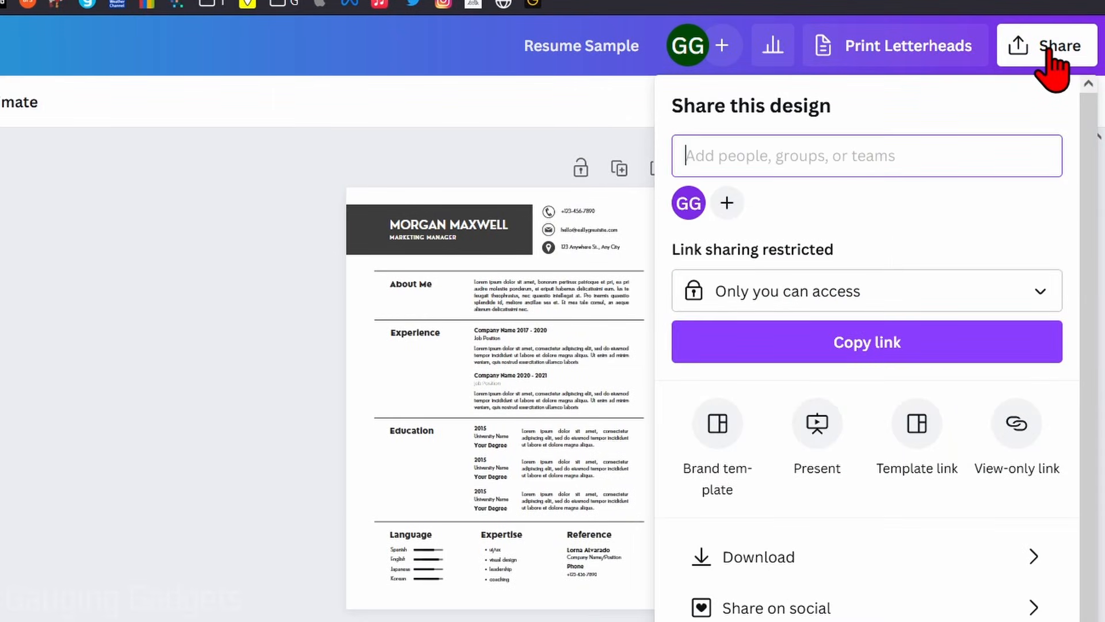
{"action": "mouse_move", "coordinate": [746, 573]}
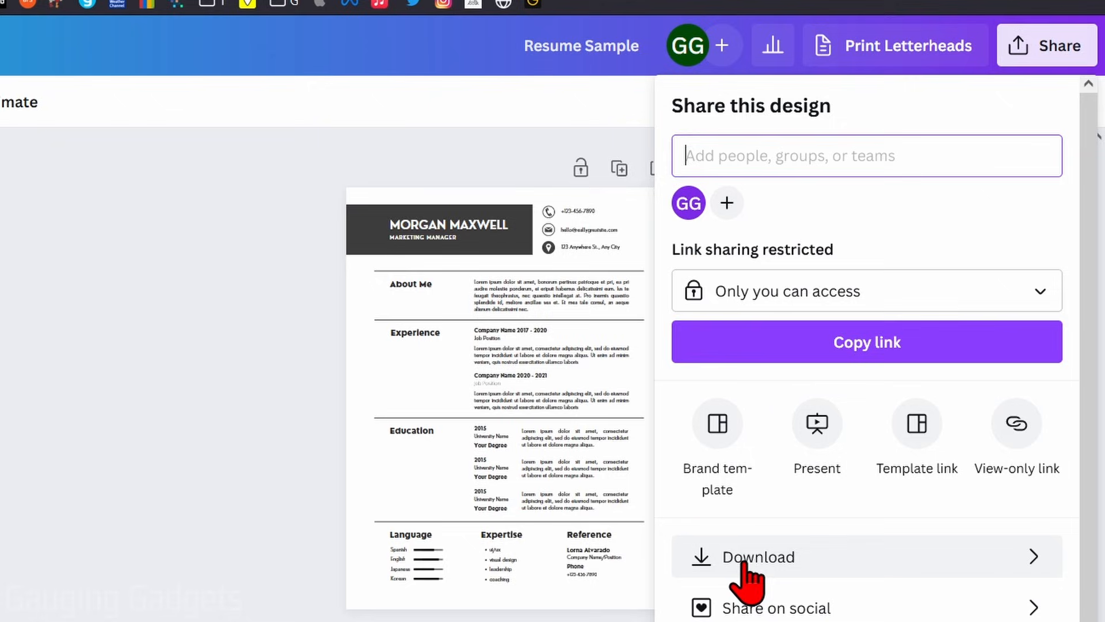
Go to Download in the Share panel and expand the file type list
{"action": "left_click", "coordinate": [758, 557]}
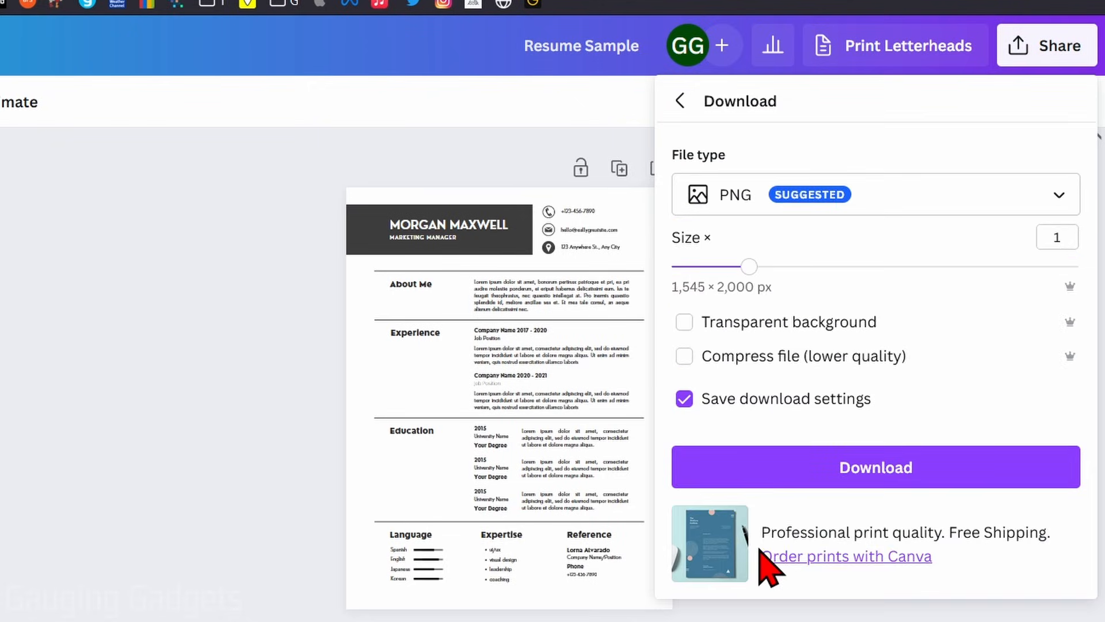
{"action": "mouse_move", "coordinate": [741, 190]}
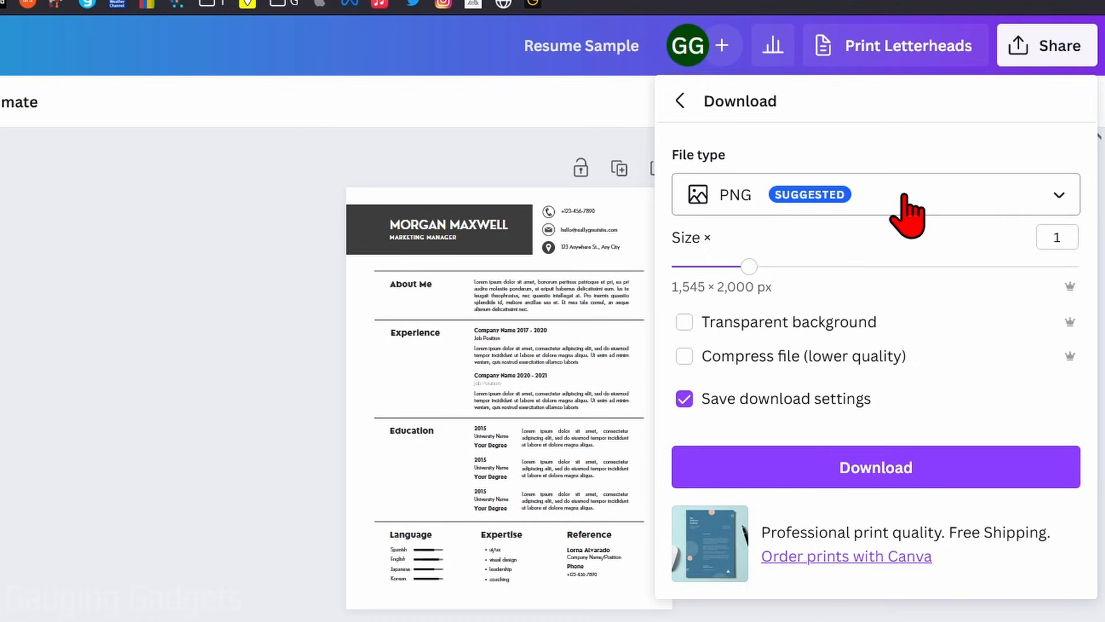
{"action": "left_click", "coordinate": [897, 195]}
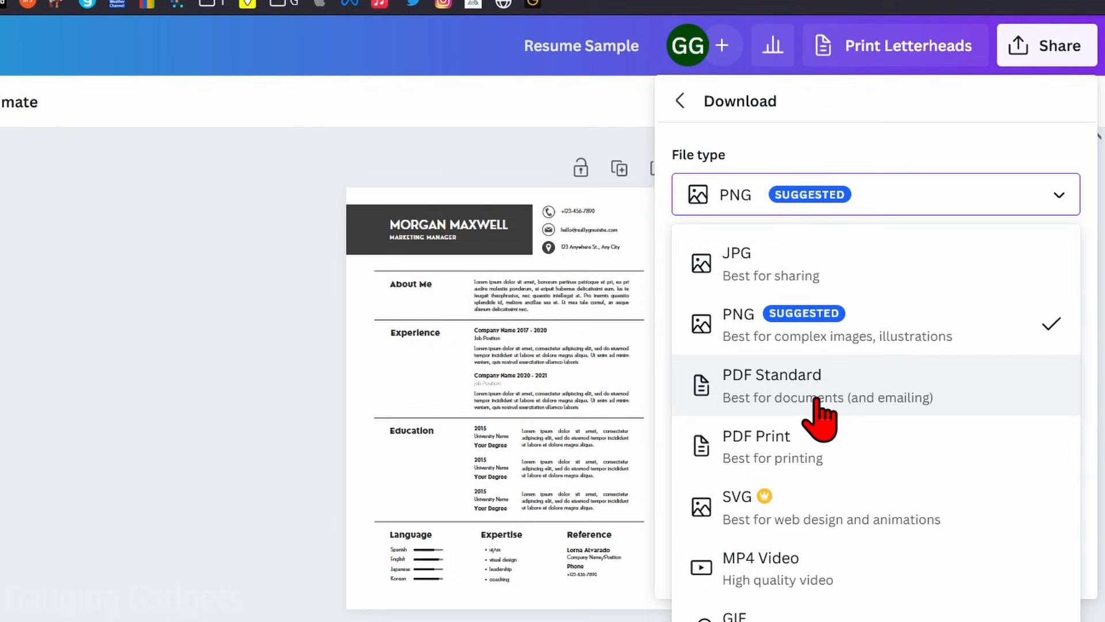
{"action": "mouse_move", "coordinate": [744, 461]}
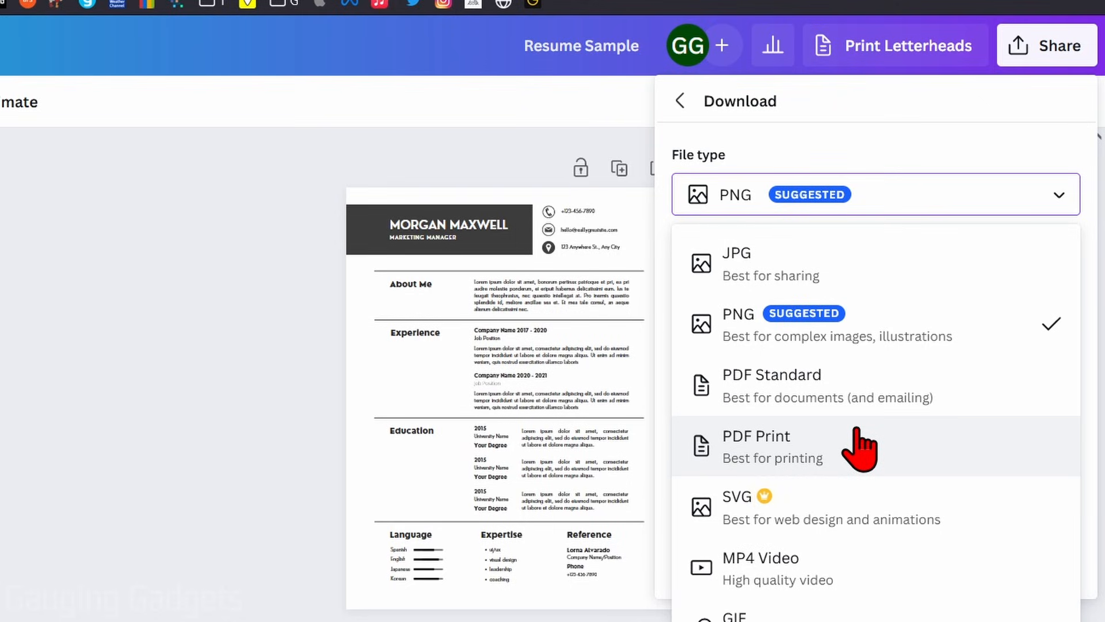
{"action": "mouse_move", "coordinate": [788, 471]}
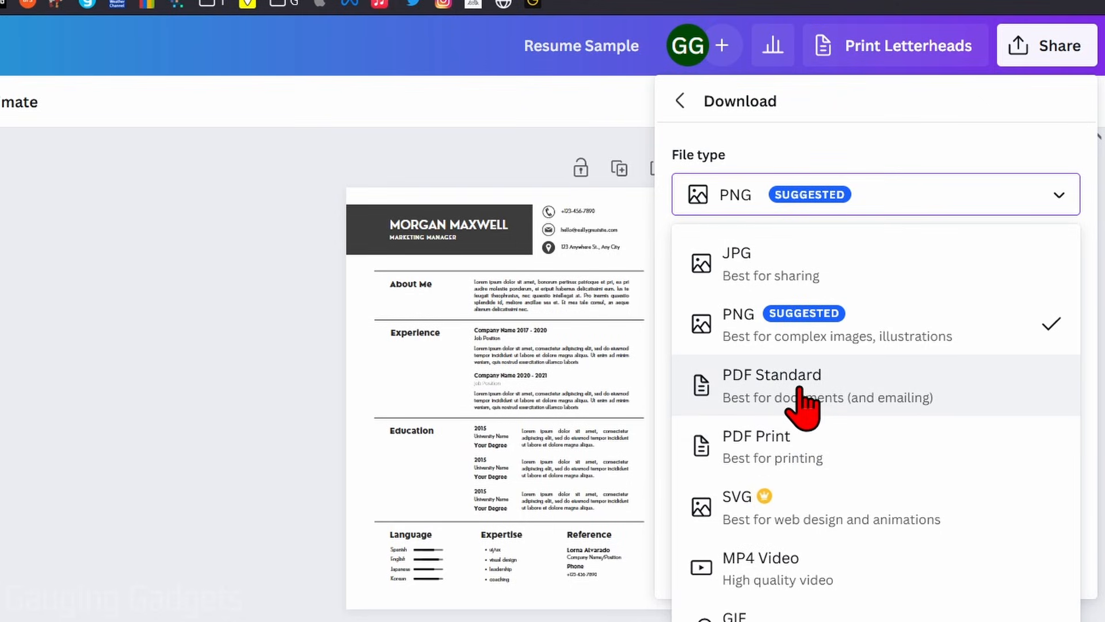
{"action": "mouse_move", "coordinate": [785, 410]}
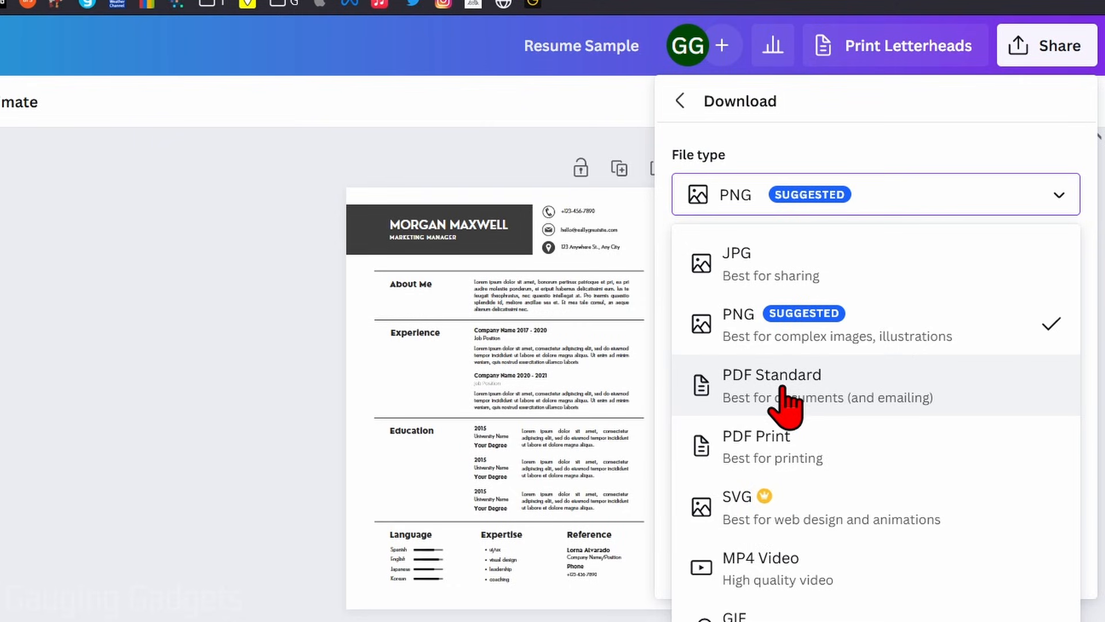
Choose PDF Standard as the download file type
{"action": "left_click", "coordinate": [772, 386]}
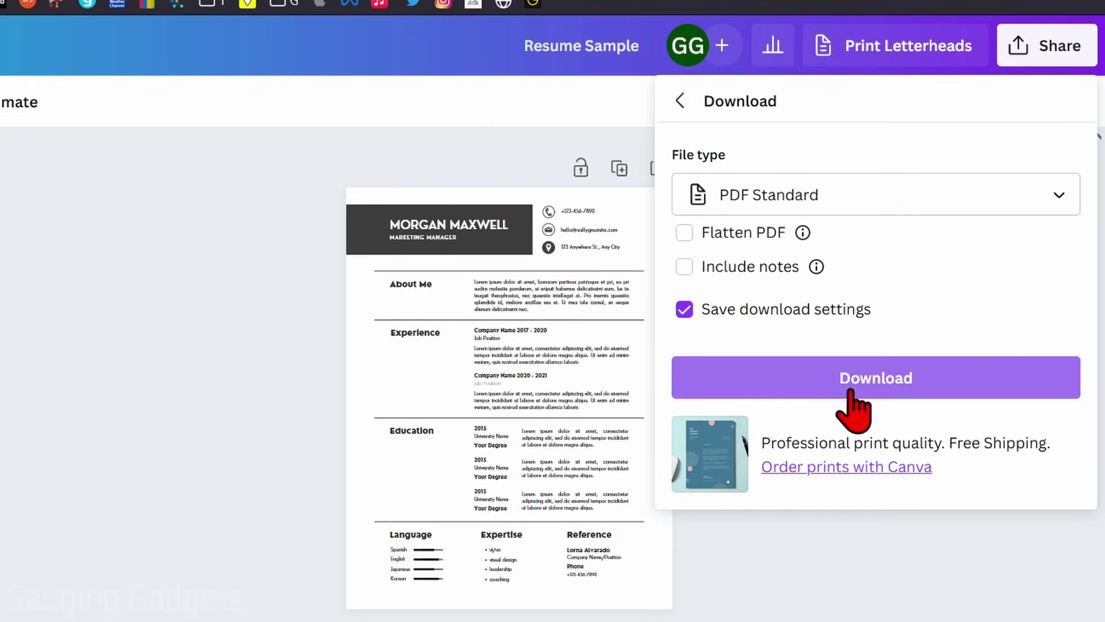
Download the resume as PDF and open Resume Sample from the Downloads folder
{"action": "left_click", "coordinate": [875, 378]}
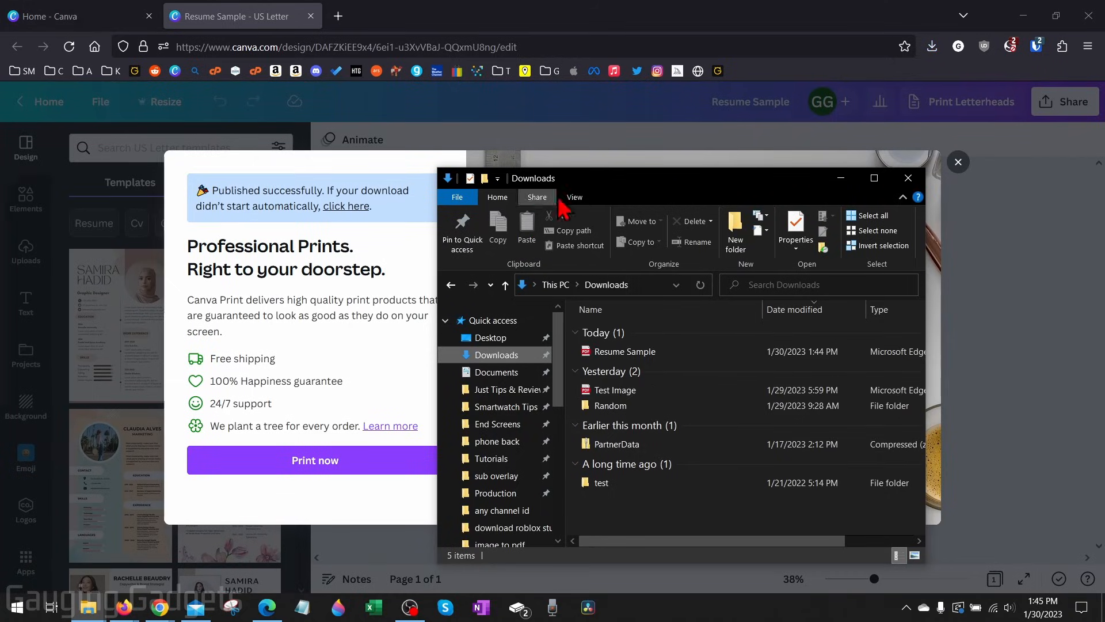
{"action": "left_click", "coordinate": [624, 351]}
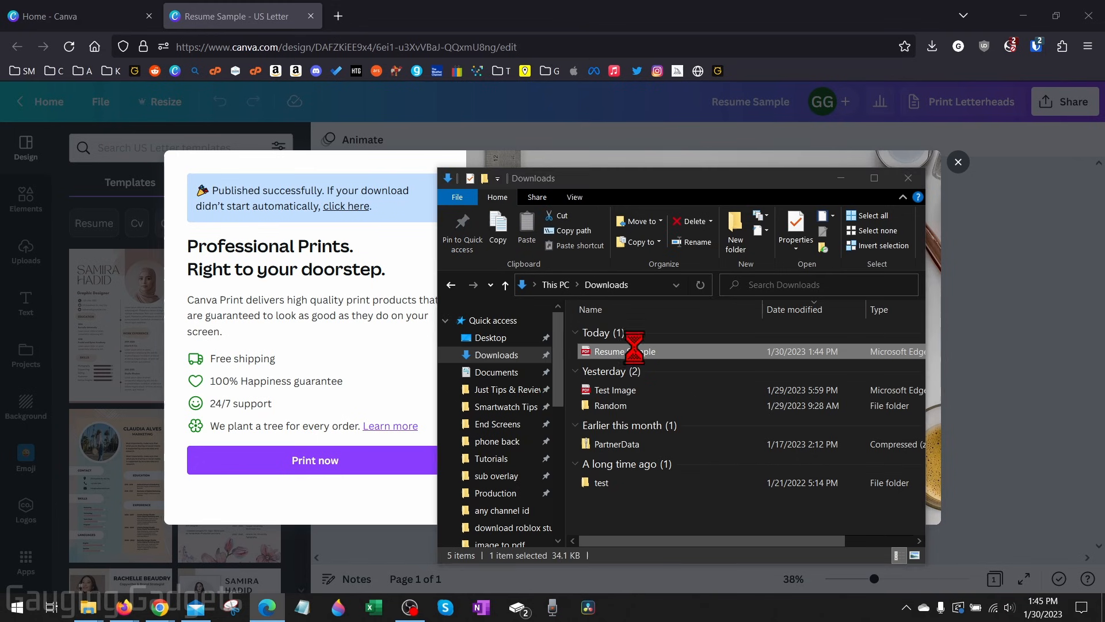
{"action": "double_click", "coordinate": [620, 352]}
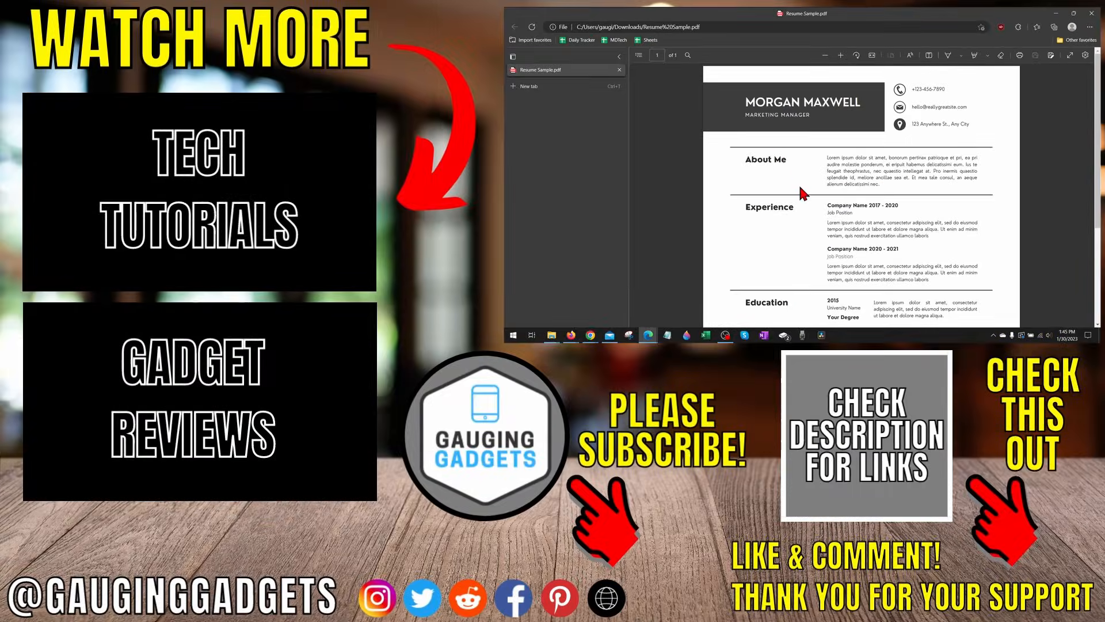
{"action": "mouse_move", "coordinate": [915, 205]}
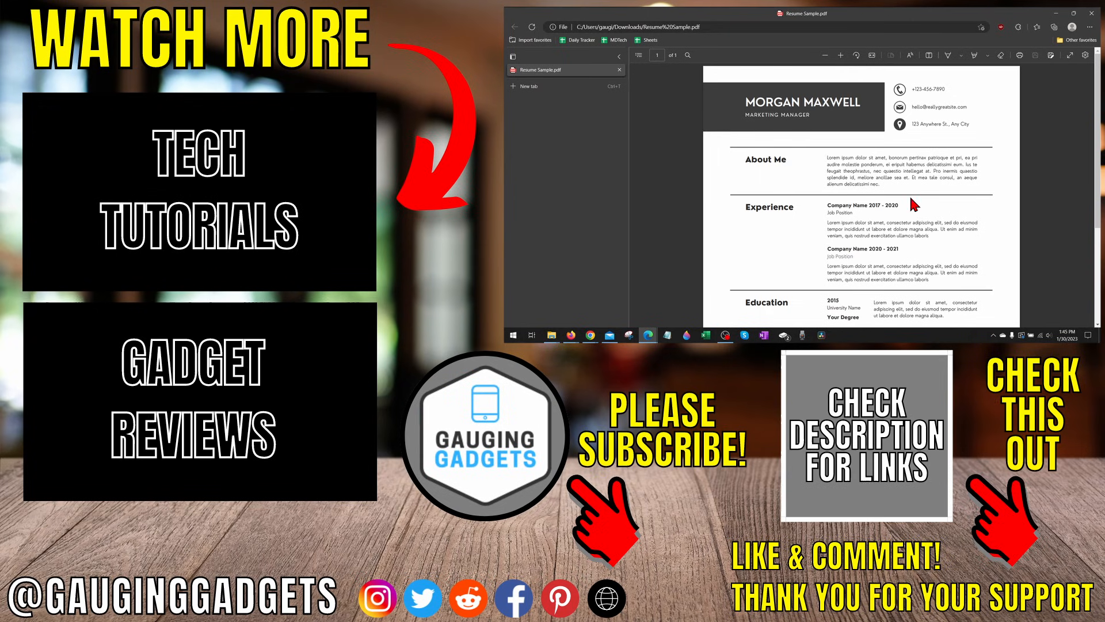
{"action": "mouse_move", "coordinate": [956, 114]}
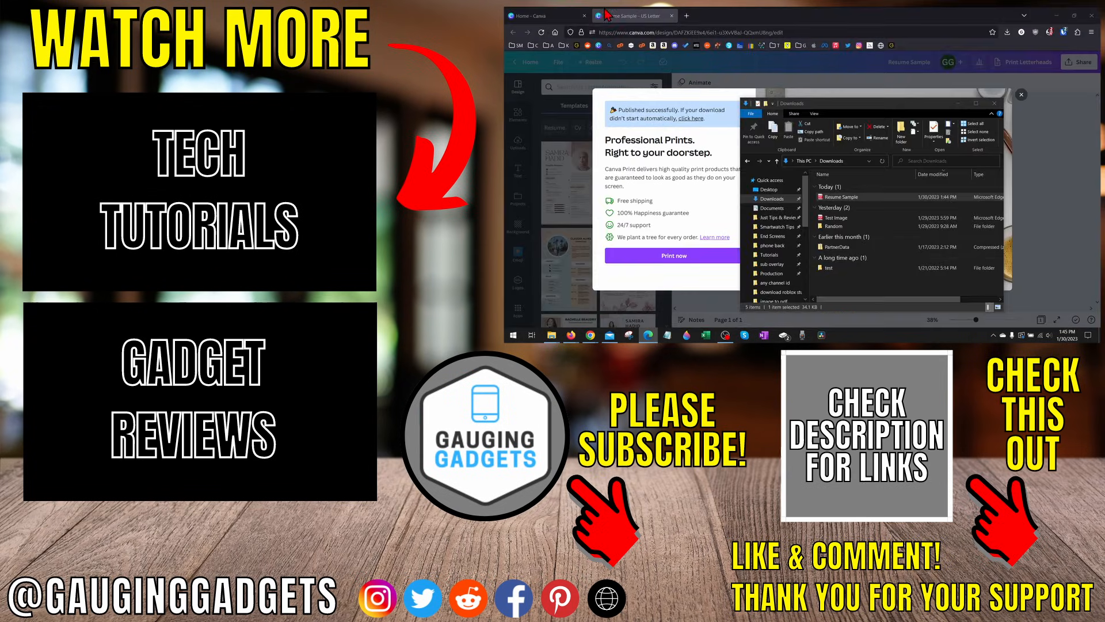
Return to Canva and close the Professional Prints promotion pop-up
{"action": "left_click", "coordinate": [1021, 94]}
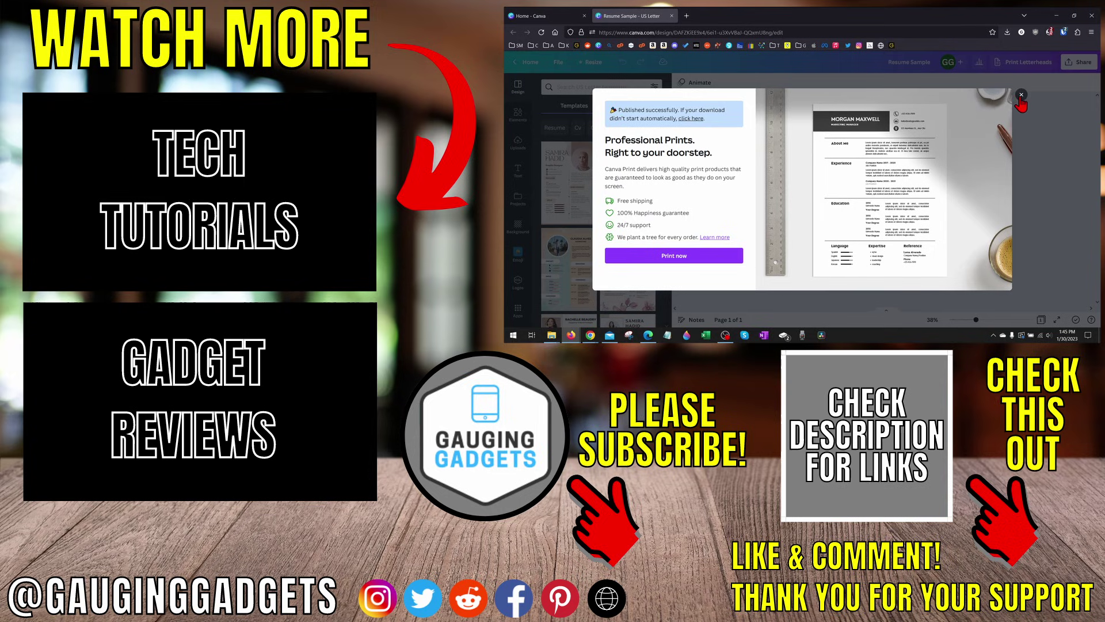
{"action": "left_click", "coordinate": [1020, 94]}
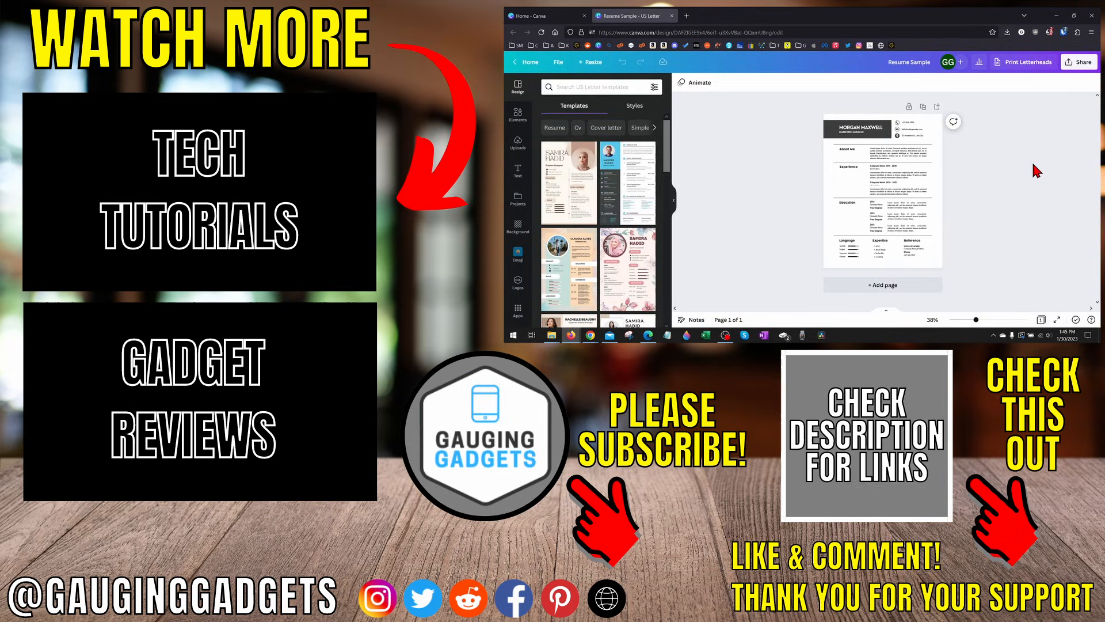
{"action": "mouse_move", "coordinate": [1011, 178]}
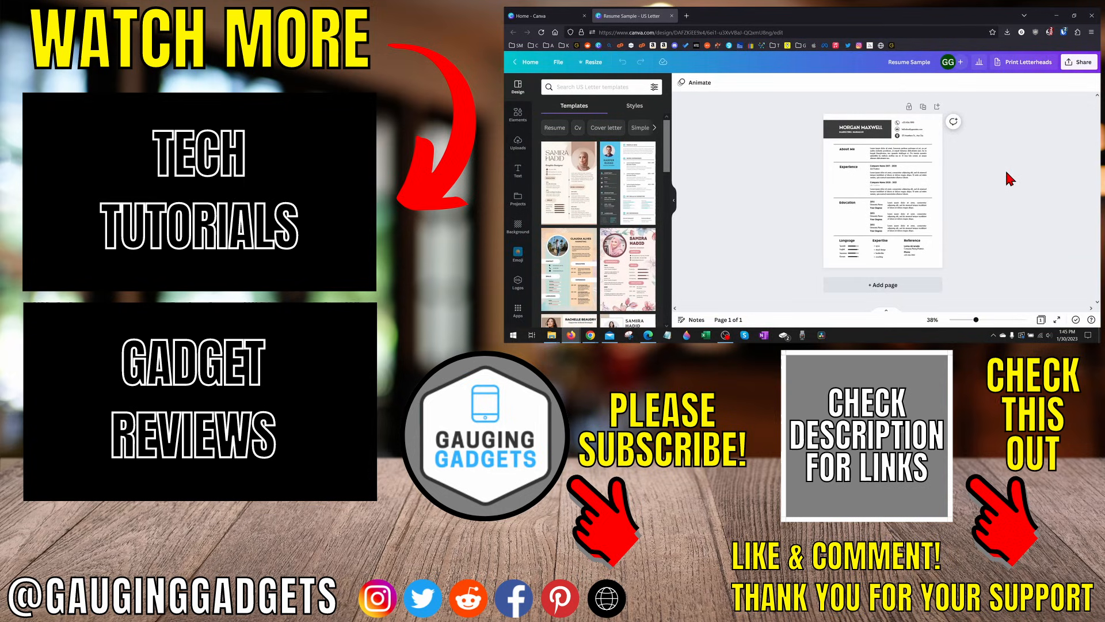